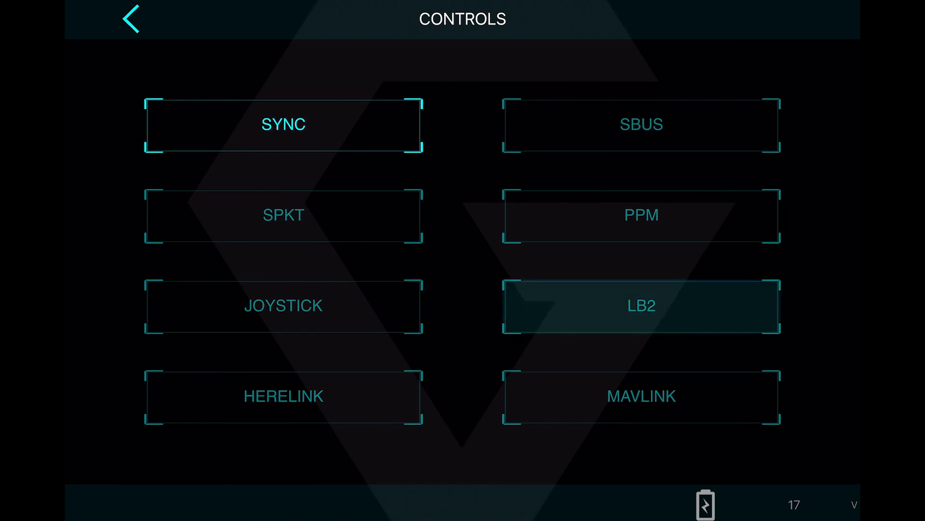
Select LB2 as the control source to prompt for enabling Lightbridge 2
click(640, 305)
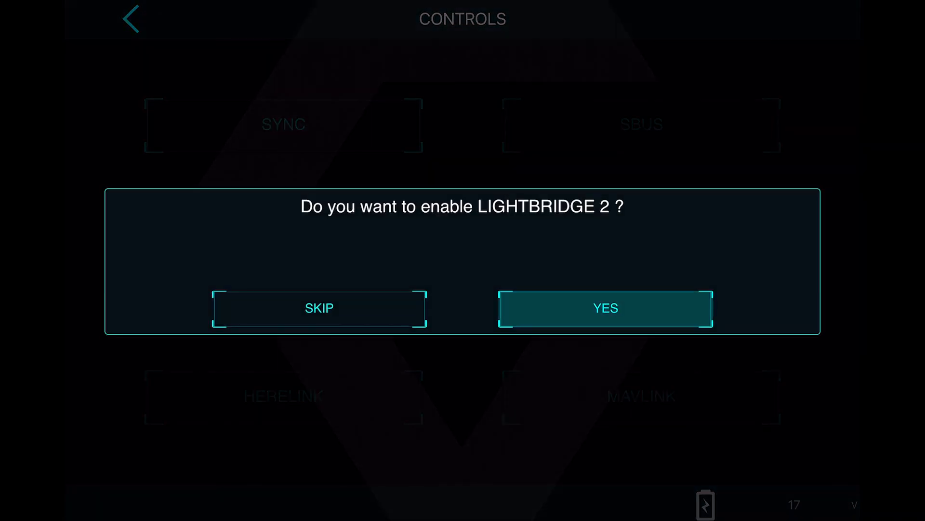
Confirm Lightbridge 2 control and save profile 'Slave' with IXM-100 camera and 80mm AF lens
click(604, 308)
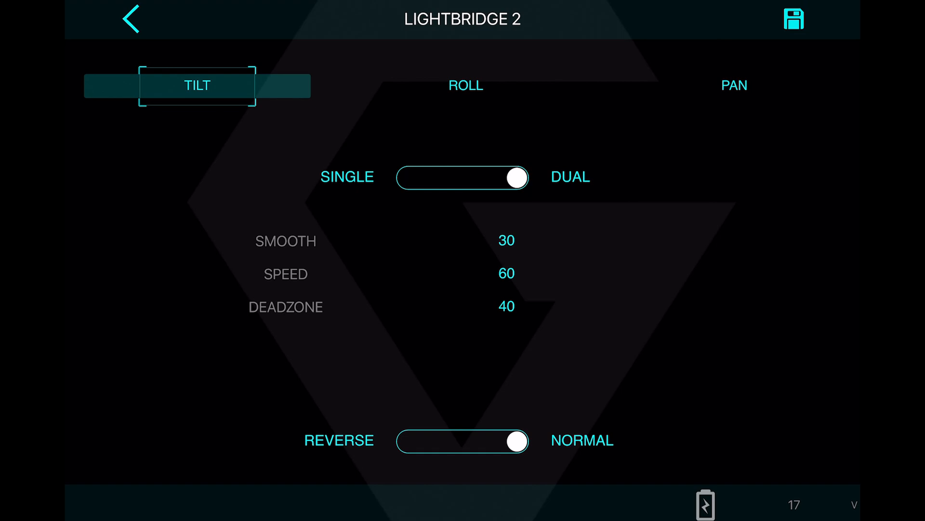
click(793, 18)
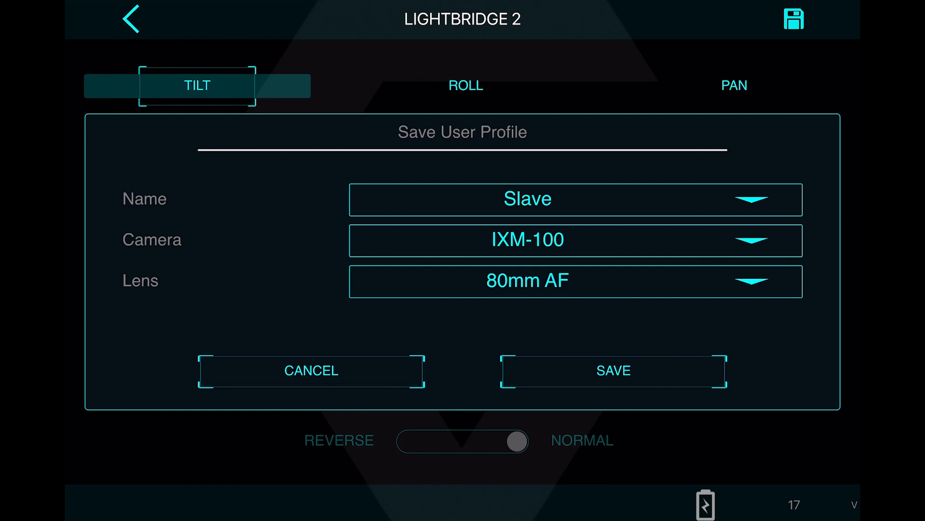
click(311, 371)
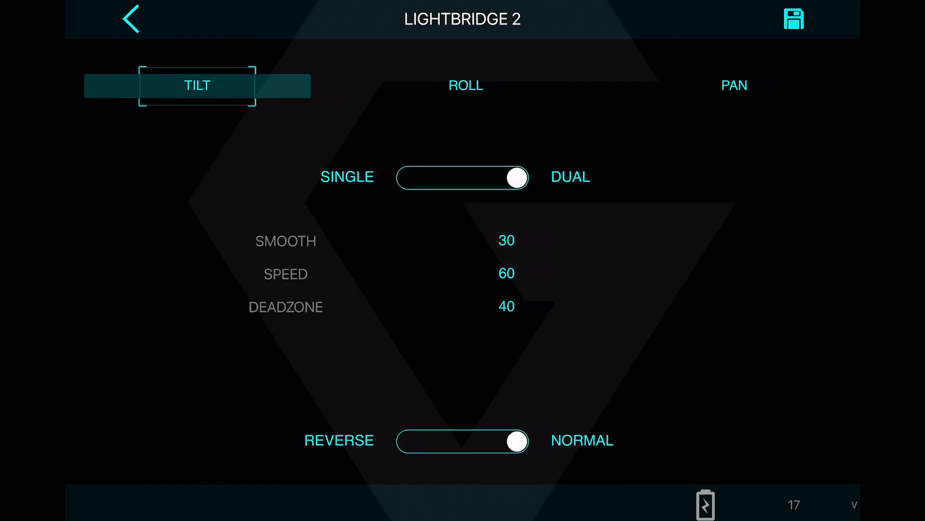
click(130, 19)
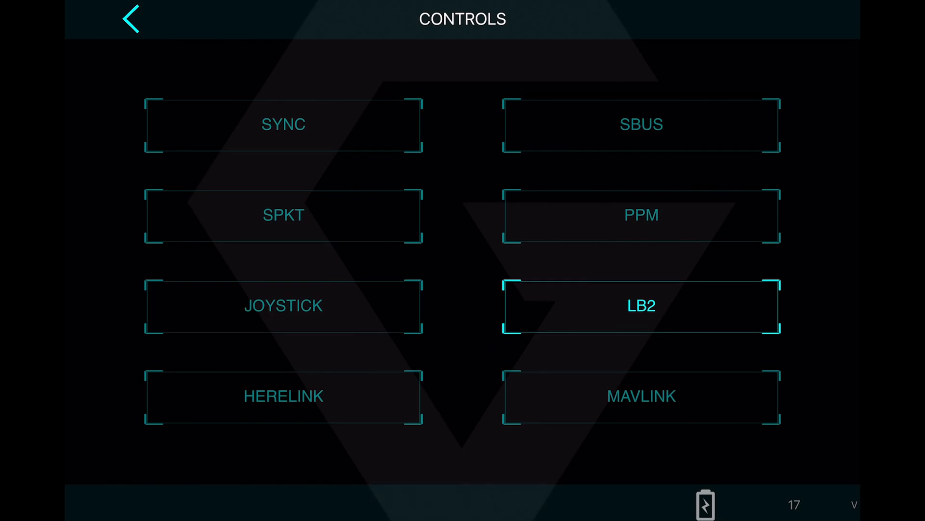